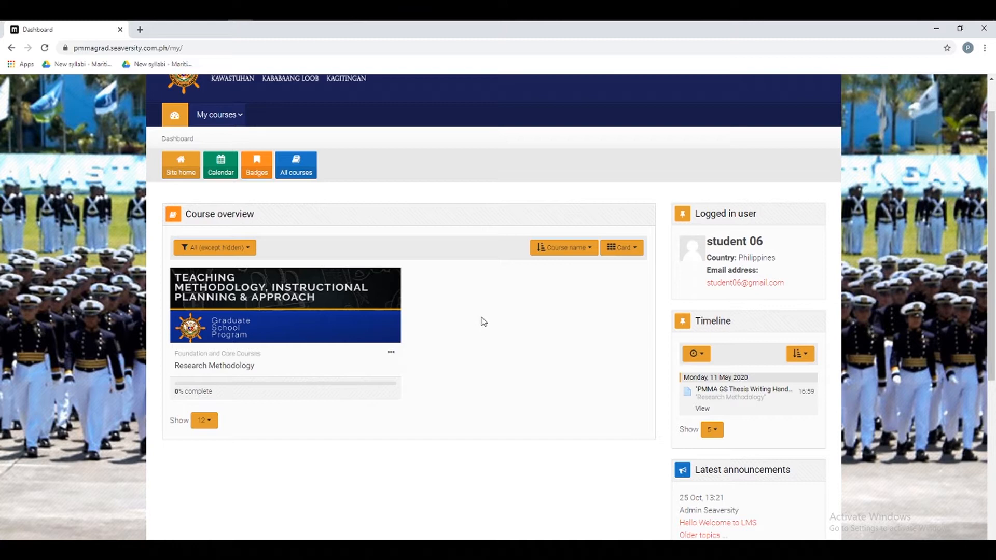
mouse_move(305, 313)
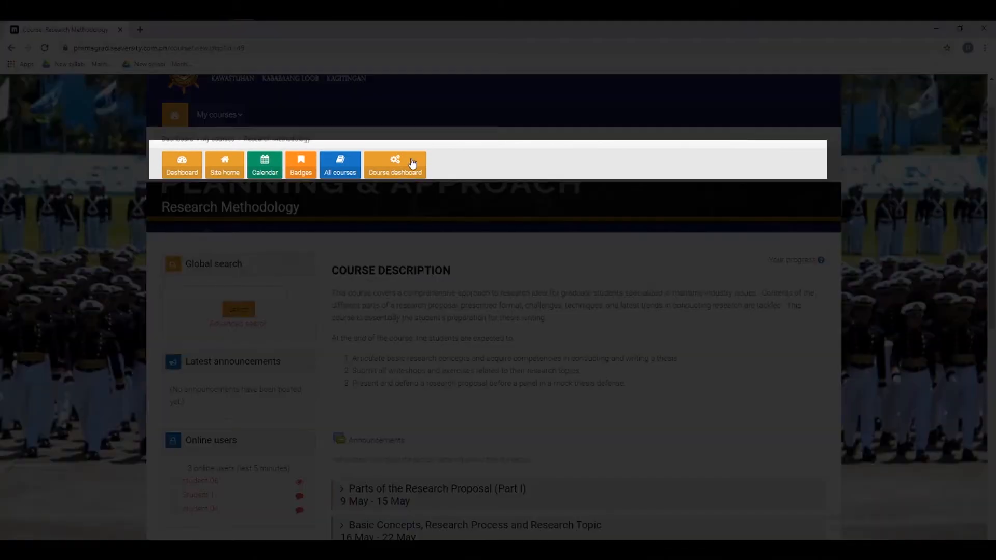
- Open the Research Methodology course dashboard and go to its Feedback activities list
click(395, 164)
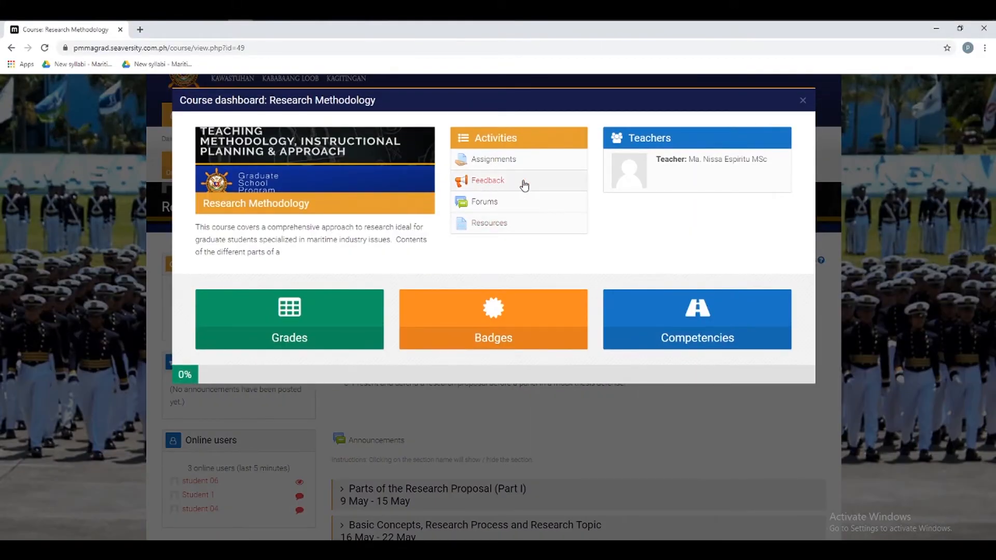
click(488, 180)
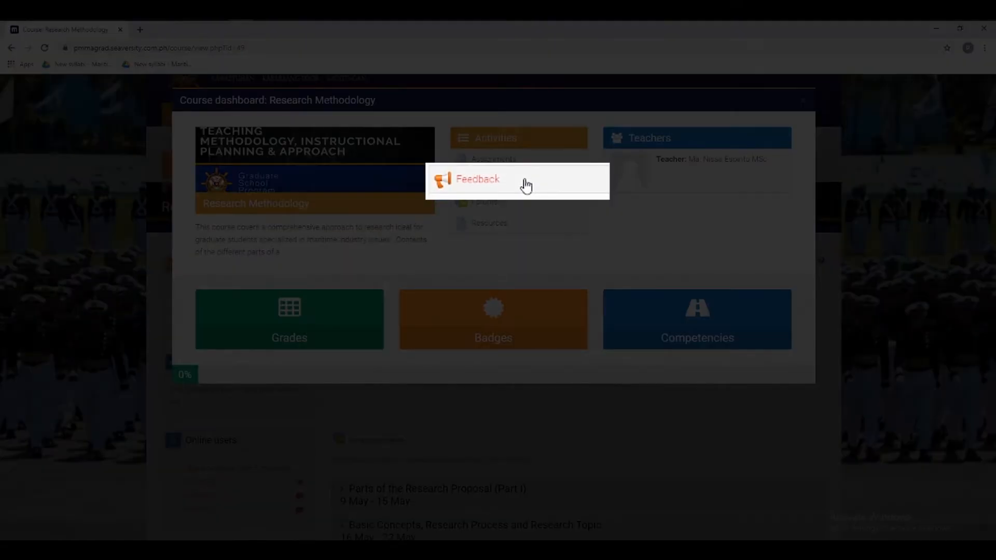
click(477, 178)
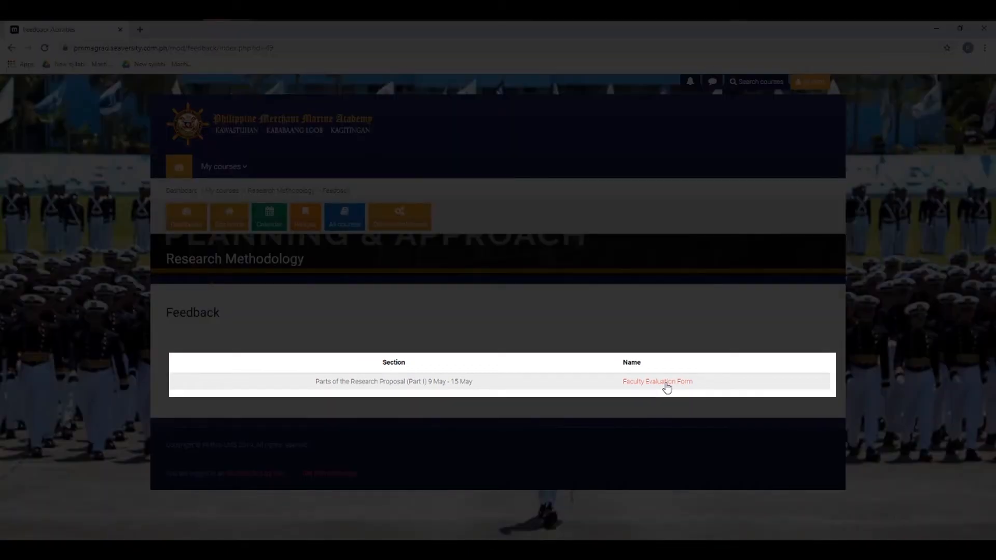
- Open the Faculty Evaluation Form from the Feedback table
click(658, 382)
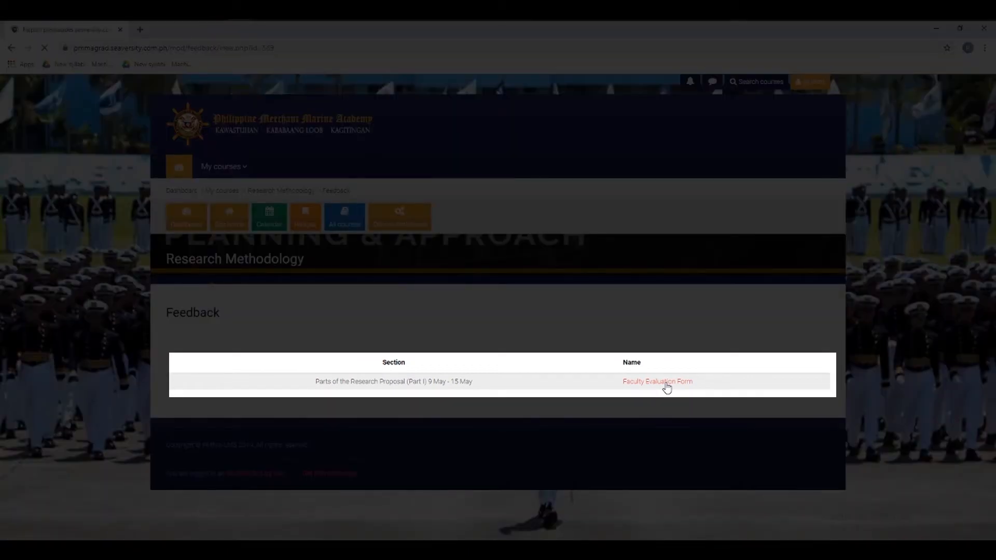
click(657, 381)
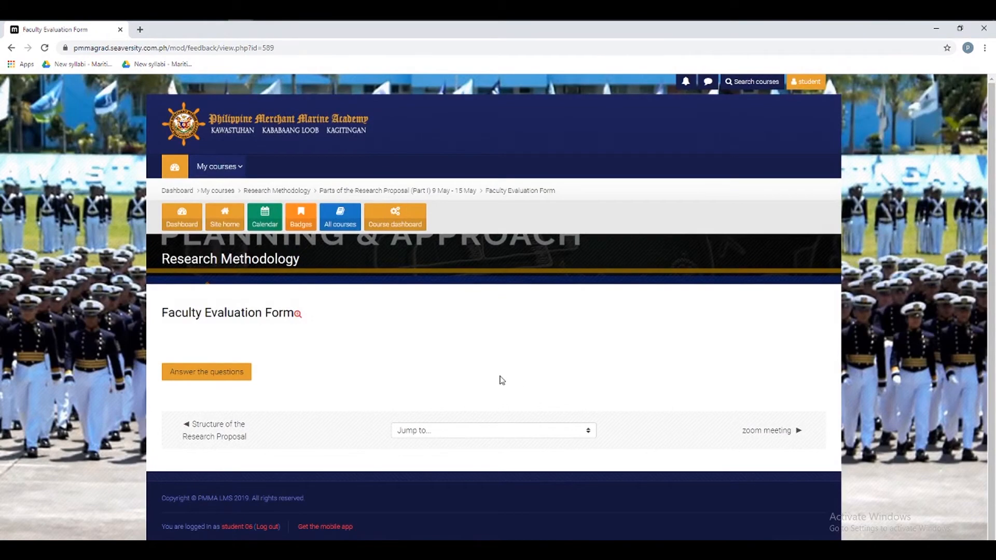
mouse_move(332, 370)
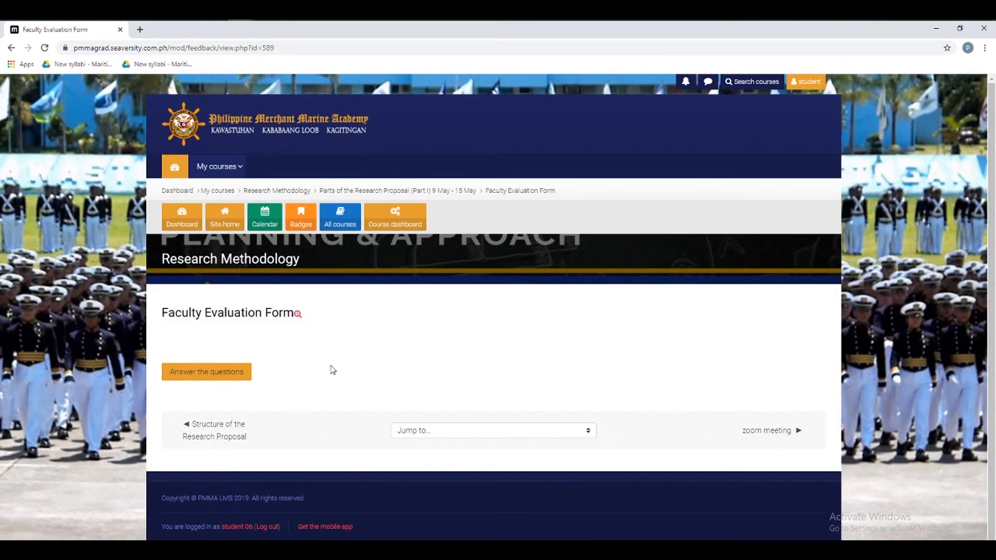
mouse_move(239, 371)
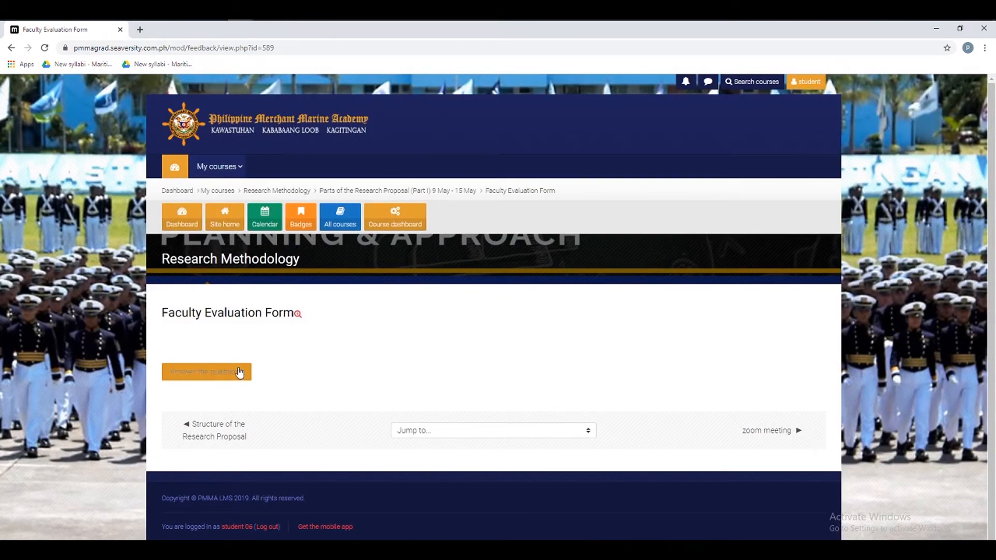
- Answer the Faculty Evaluation Form, rating question 1 a 4, and submit the answers
click(206, 371)
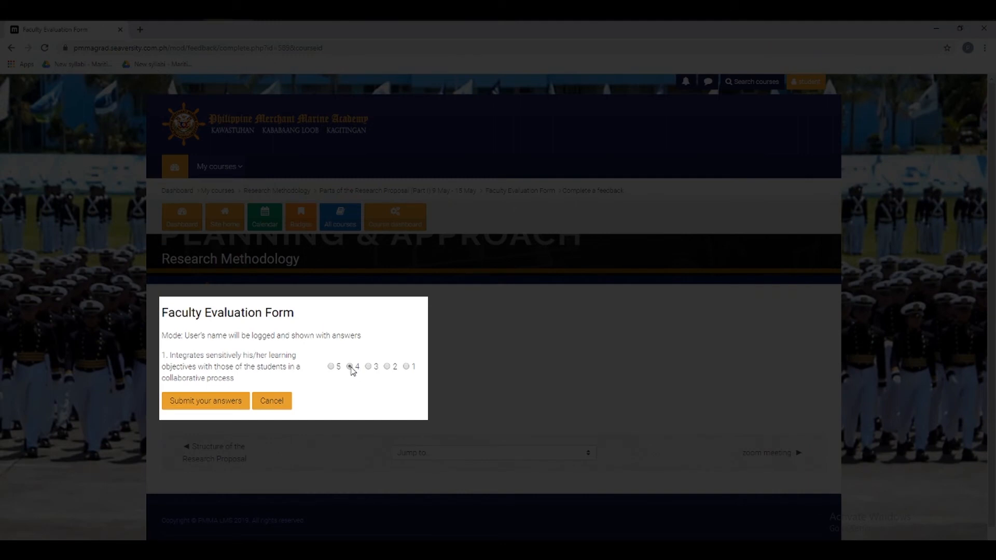
click(206, 401)
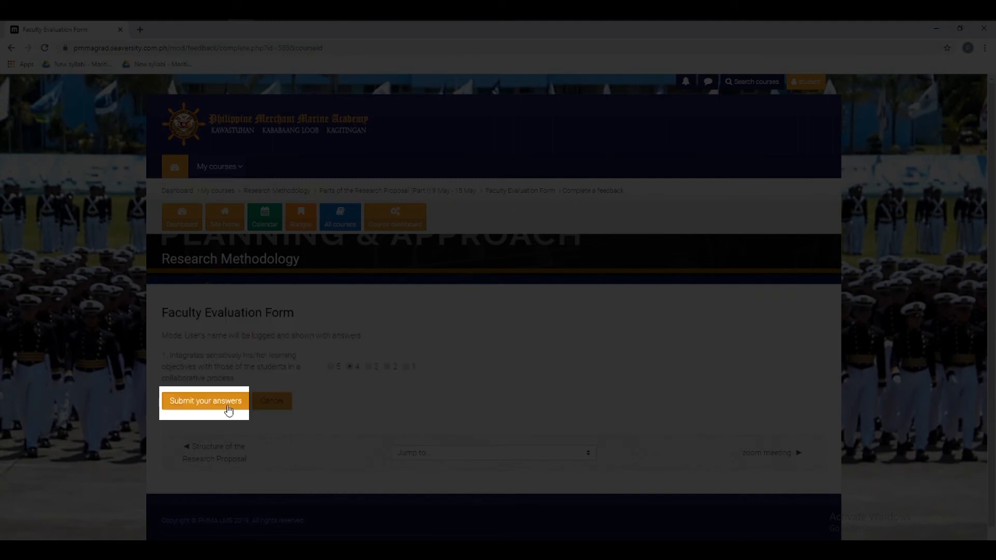
click(204, 401)
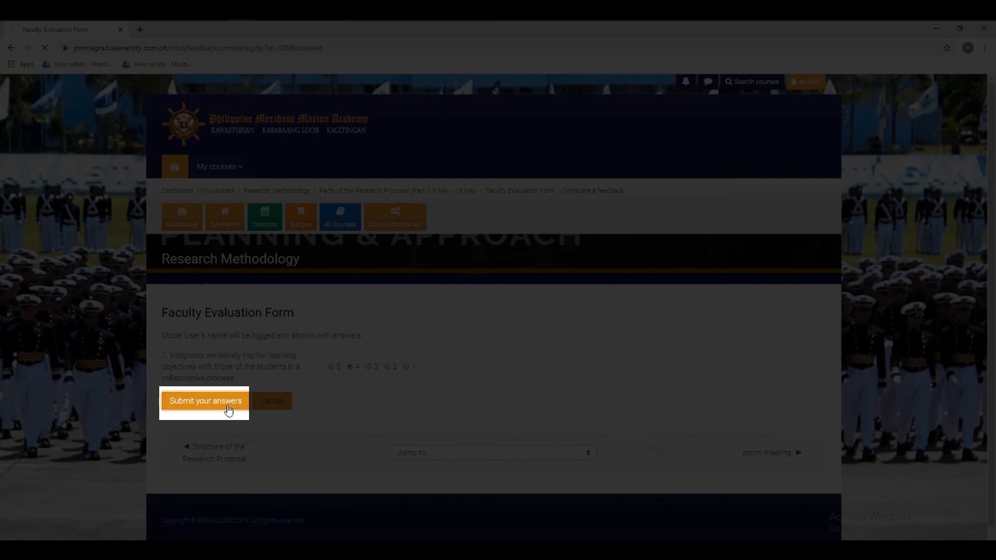